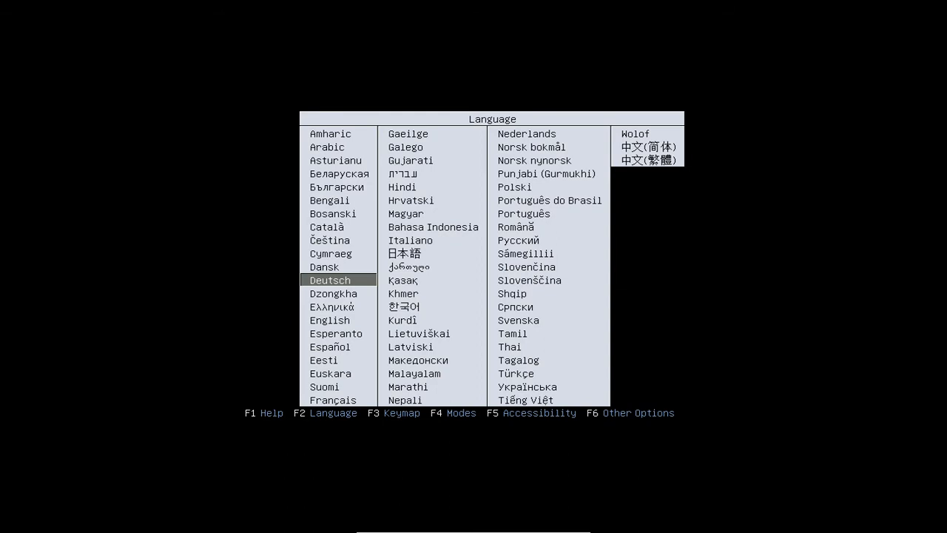
- Move through the boot menu language list to choose English for the live session
key("Down")
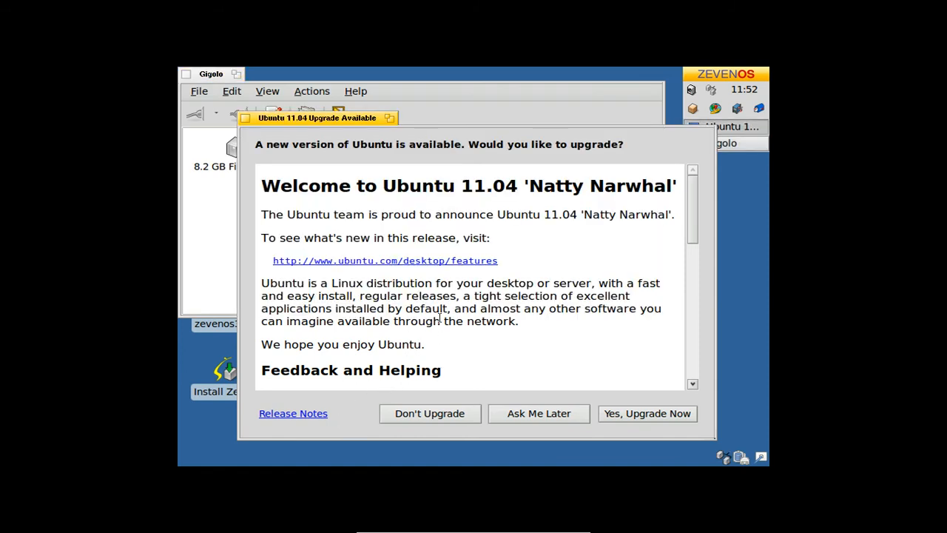
mouse_move(458, 399)
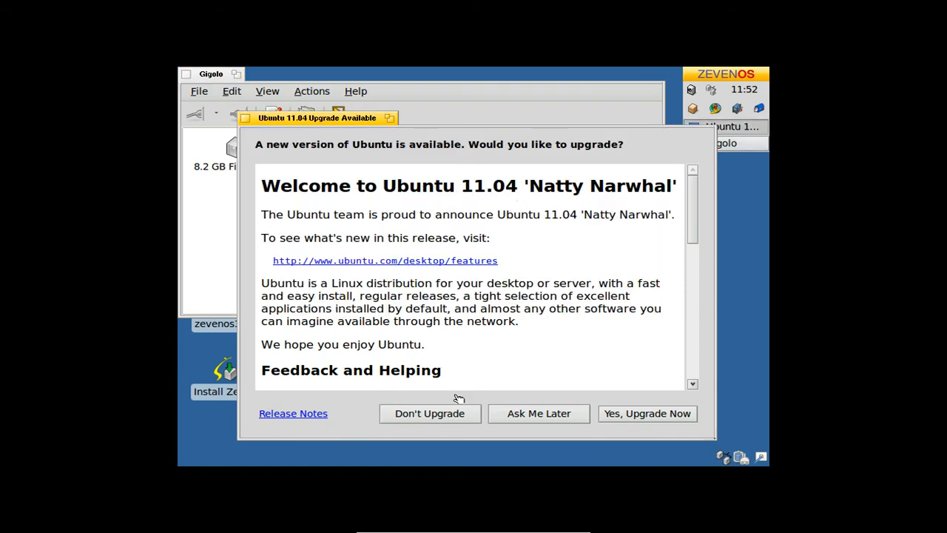
- Decline the Ubuntu 11.04 upgrade, then browse the applications menu and Home folder
left_click(429, 413)
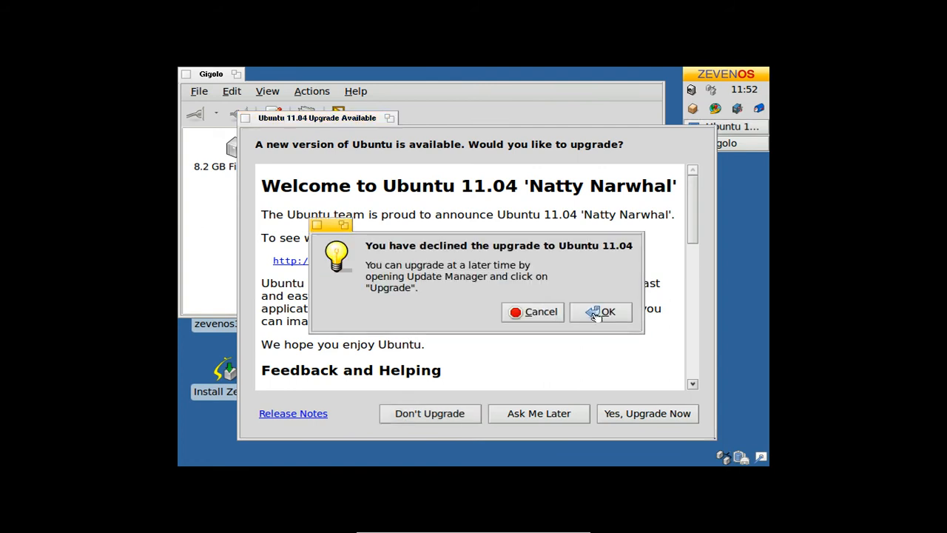
left_click(607, 312)
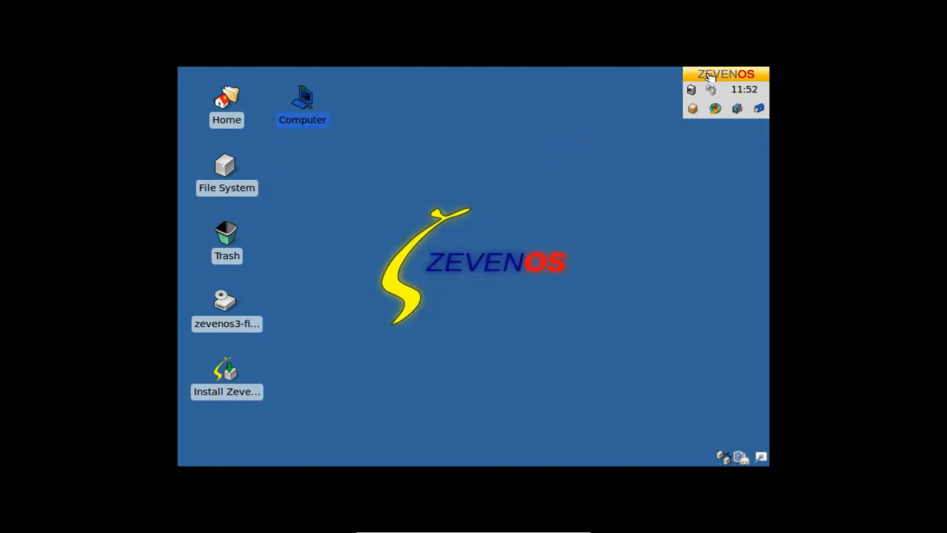
left_click(727, 73)
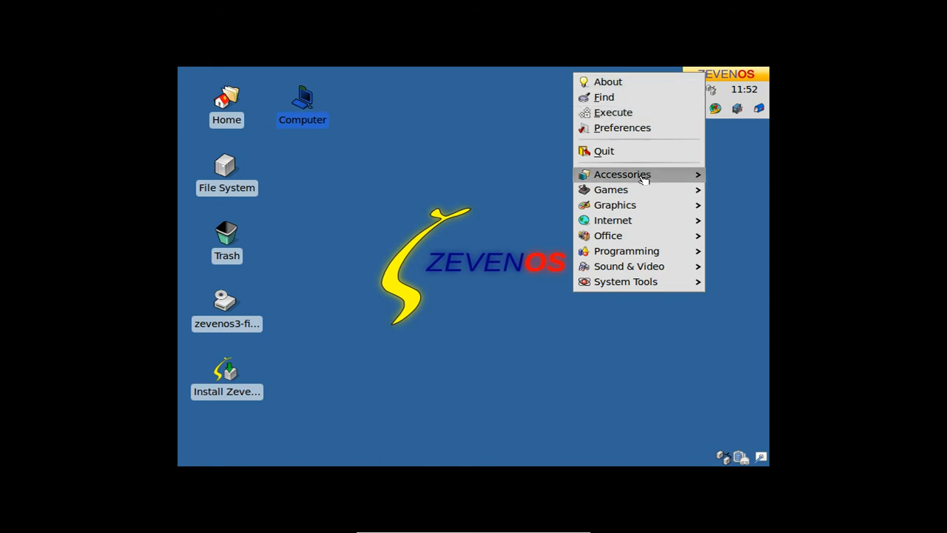
left_click(625, 281)
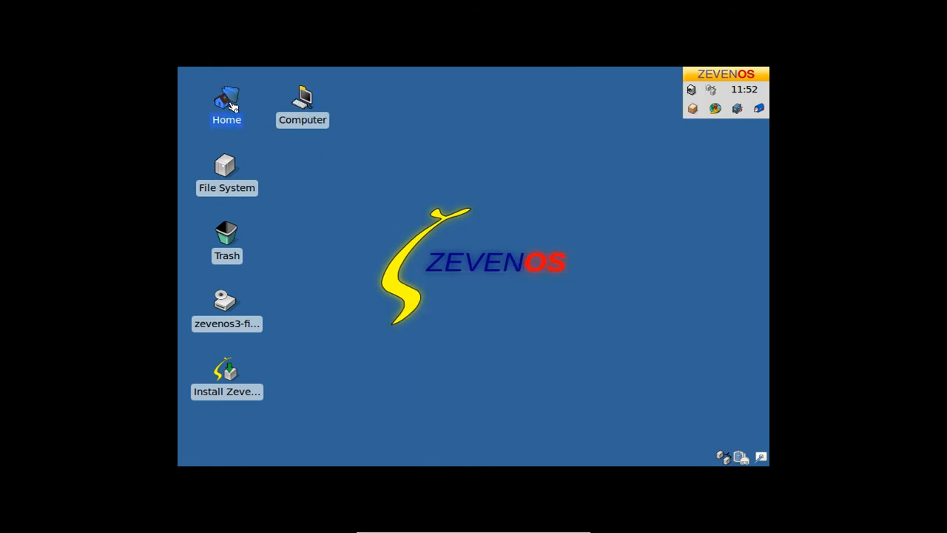
double_click(226, 100)
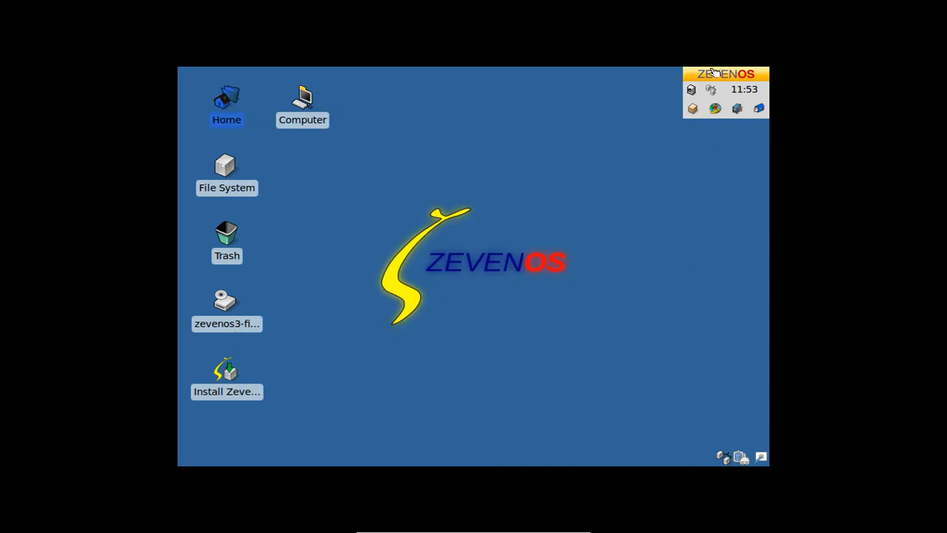
left_click(725, 73)
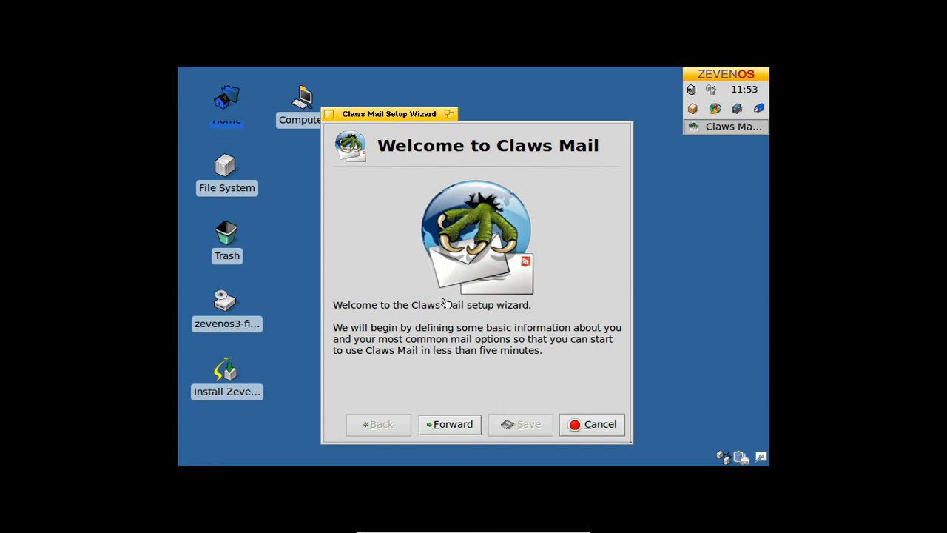
- Cancel the Claws Mail Setup Wizard
left_click(597, 424)
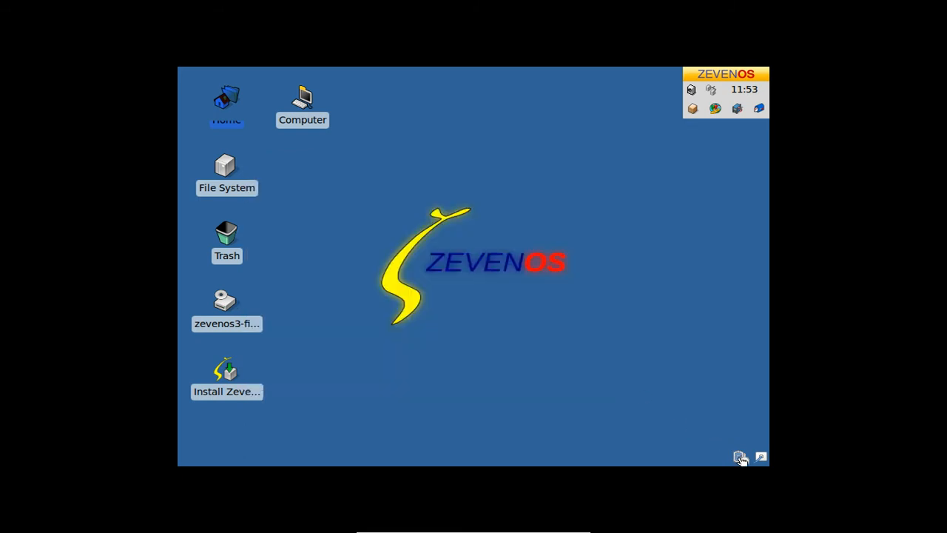
mouse_move(742, 457)
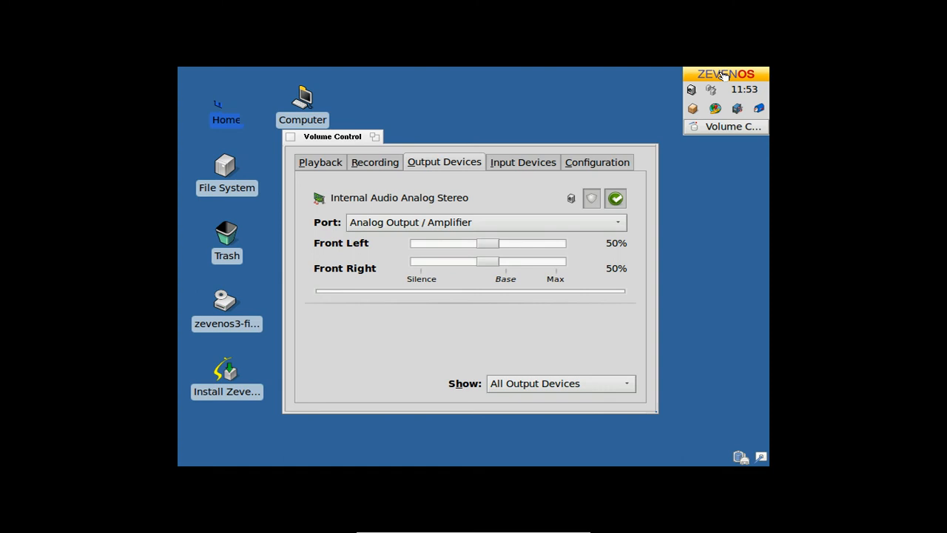
mouse_move(542, 300)
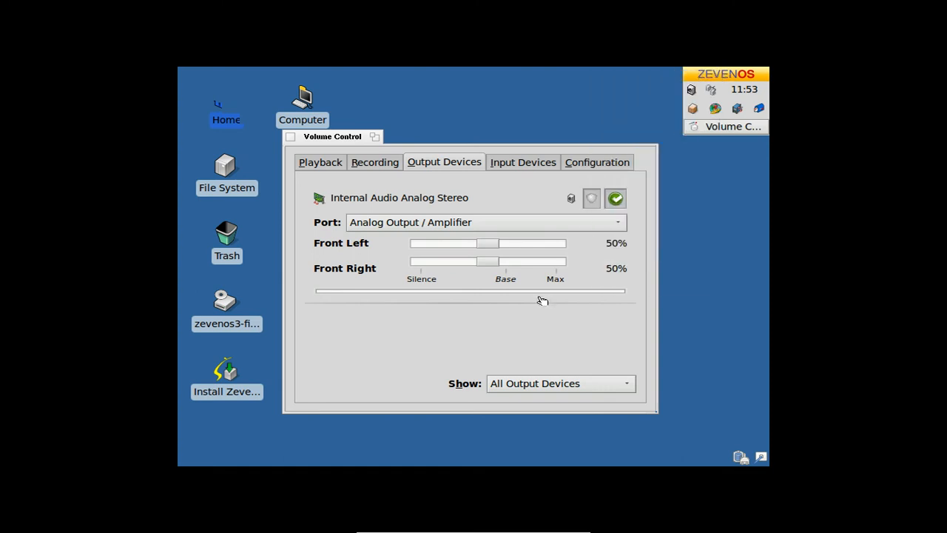
mouse_move(534, 299)
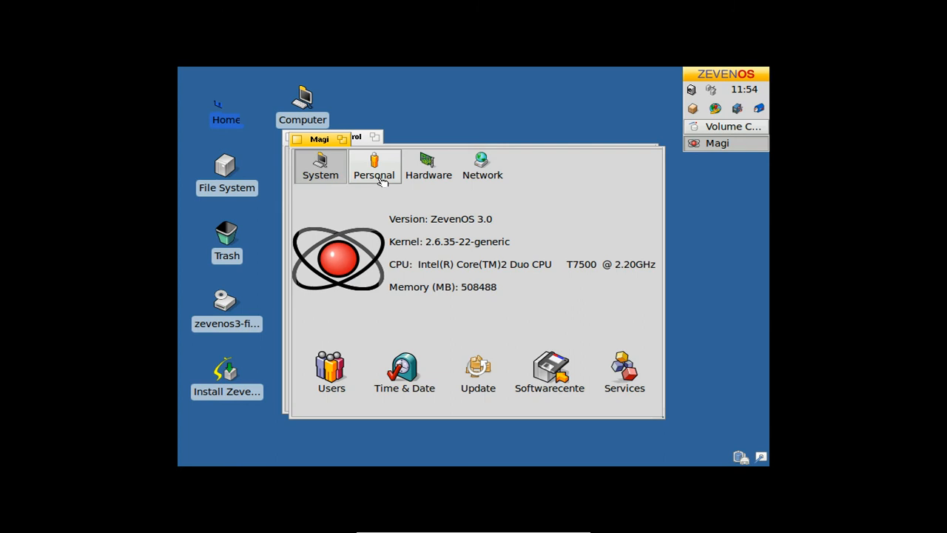
- Postpone missing language support and close Language & Text with English (United States) first
left_click(375, 166)
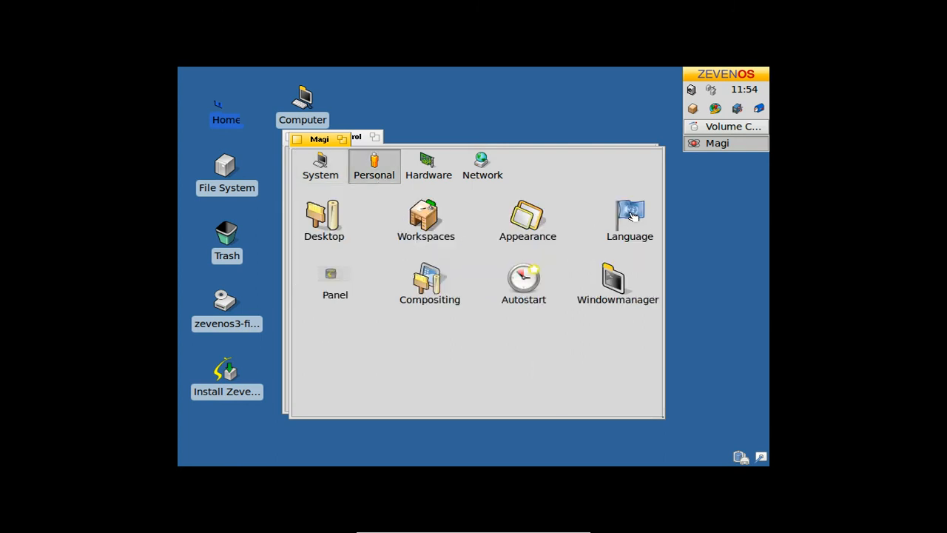
mouse_move(516, 344)
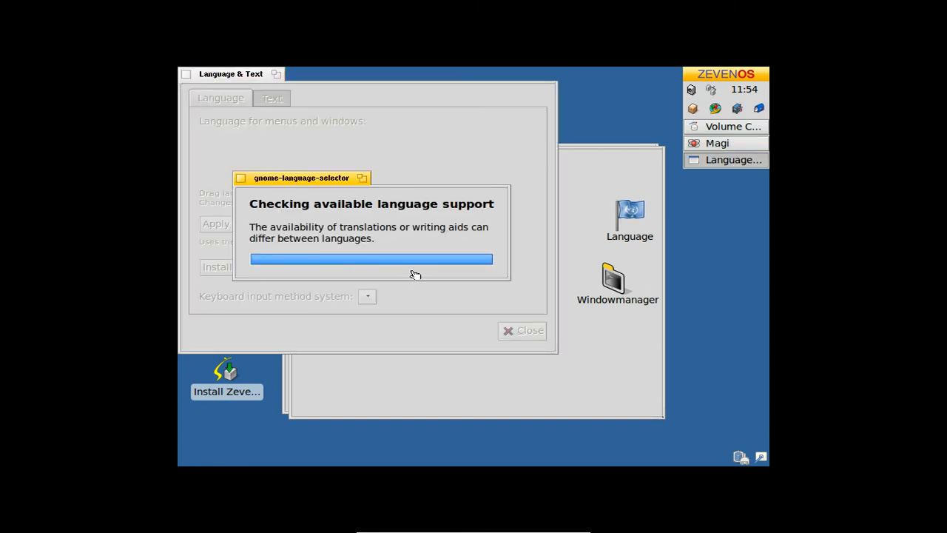
mouse_move(415, 271)
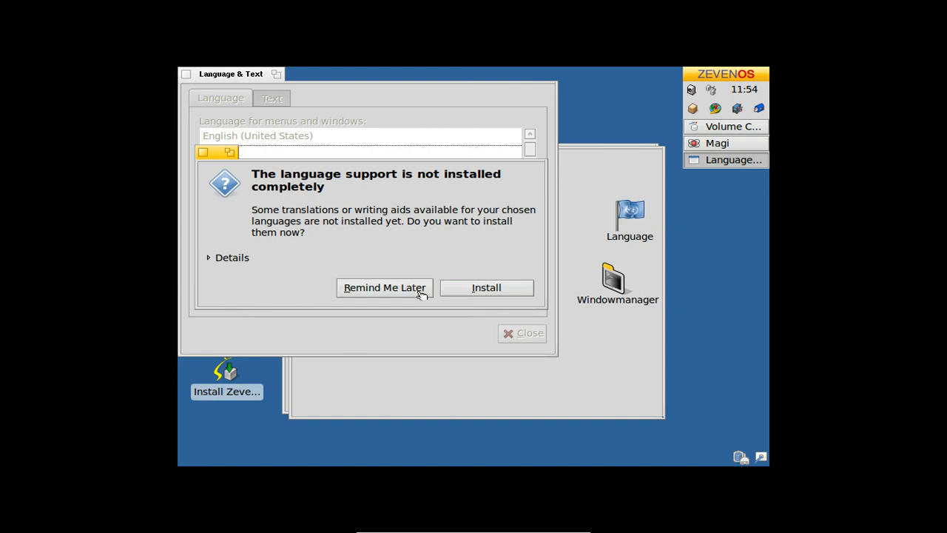
left_click(384, 288)
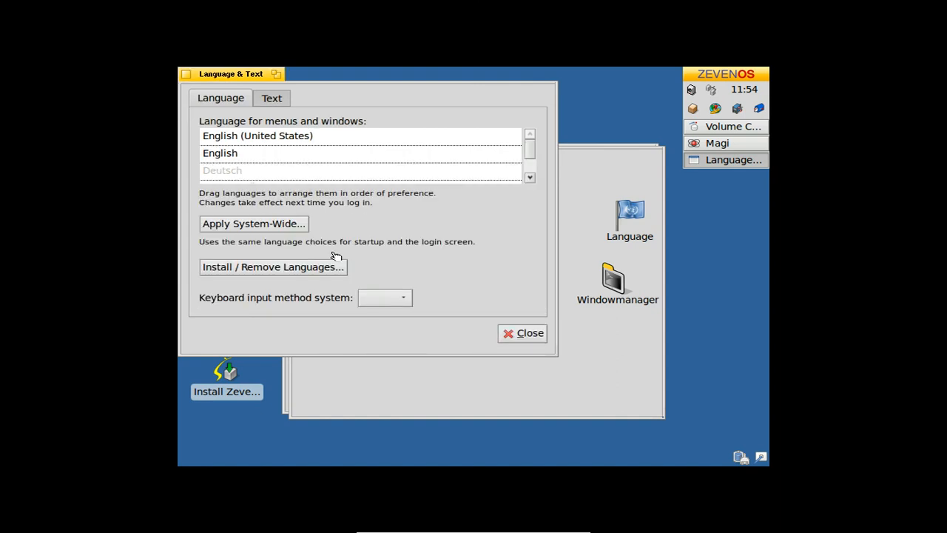
left_click_drag(231, 73, 314, 135)
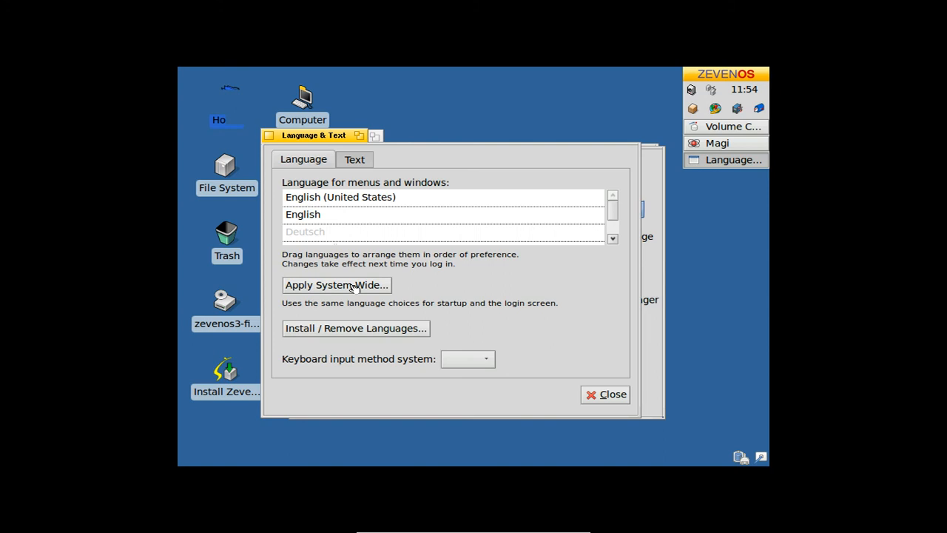
mouse_move(384, 337)
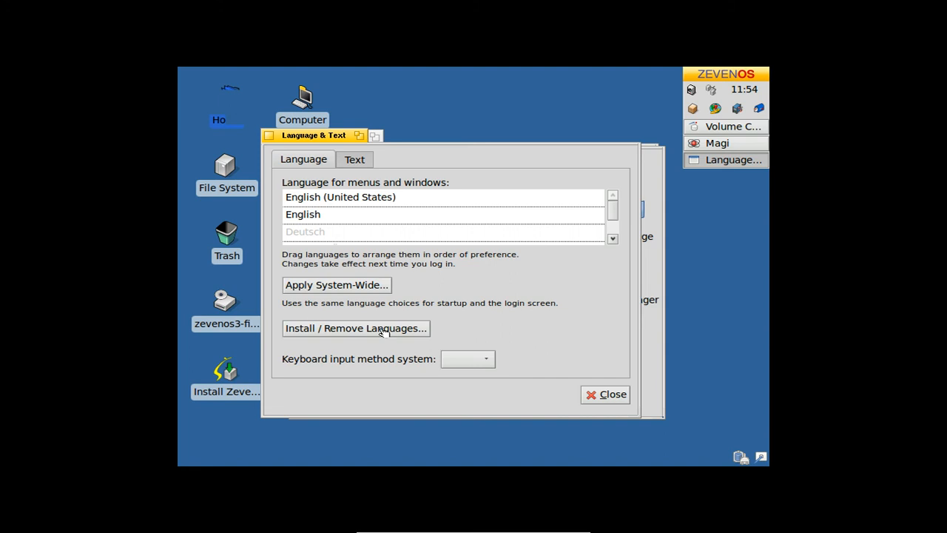
mouse_move(368, 305)
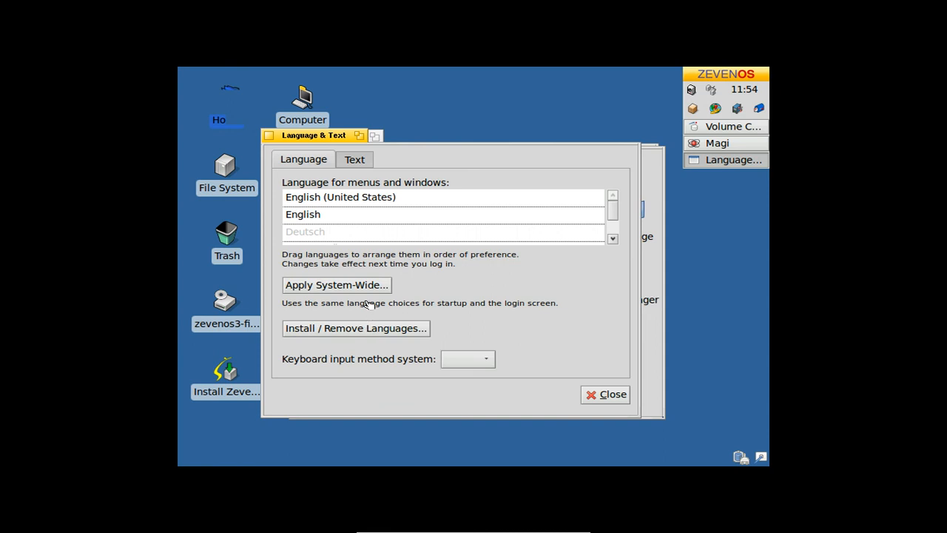
mouse_move(347, 290)
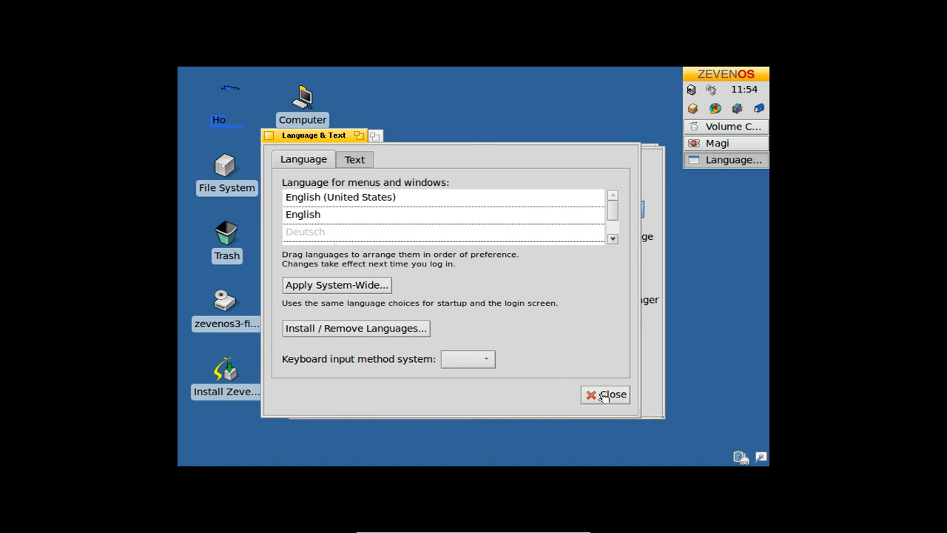
left_click(605, 394)
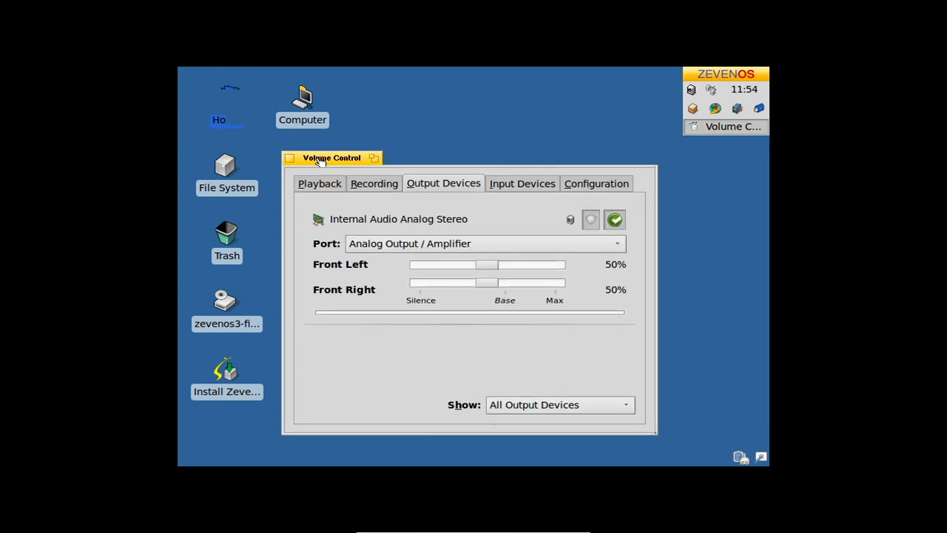
mouse_move(387, 228)
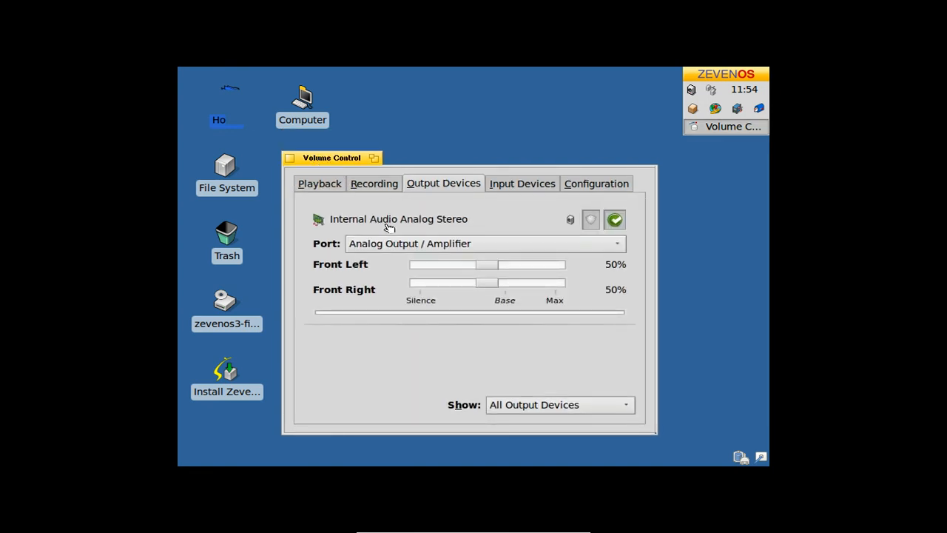
- Drag the Volume Control window around the desktop, then close it
left_click_drag(330, 157, 316, 165)
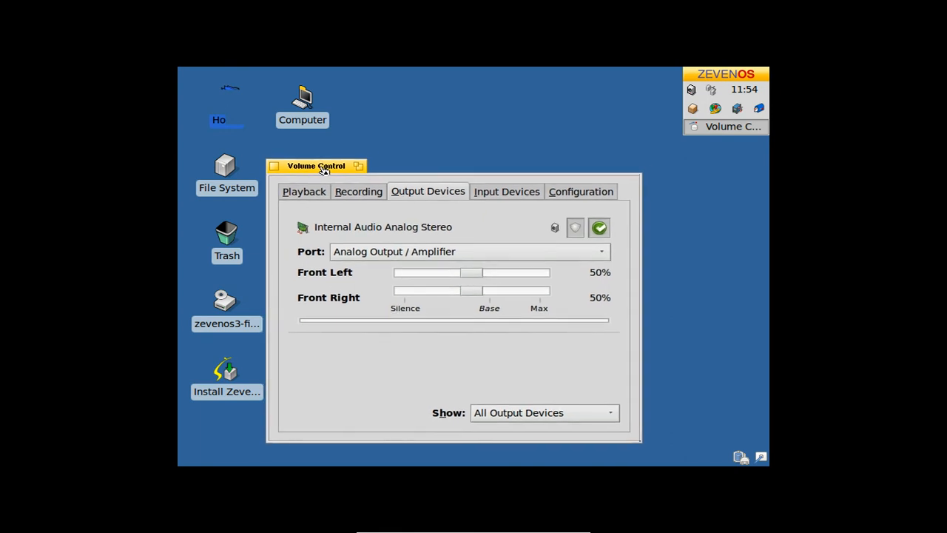
left_click_drag(316, 165, 280, 120)
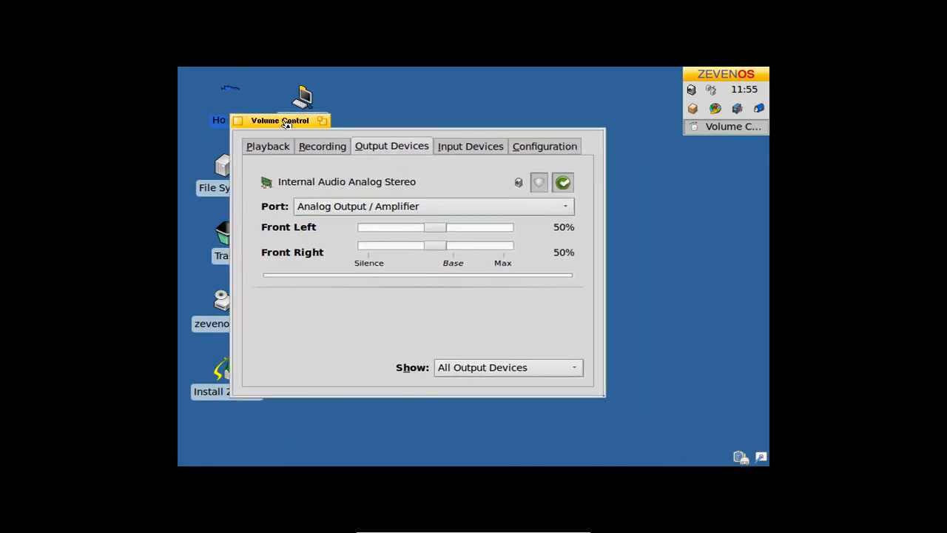
left_click_drag(280, 120, 273, 95)
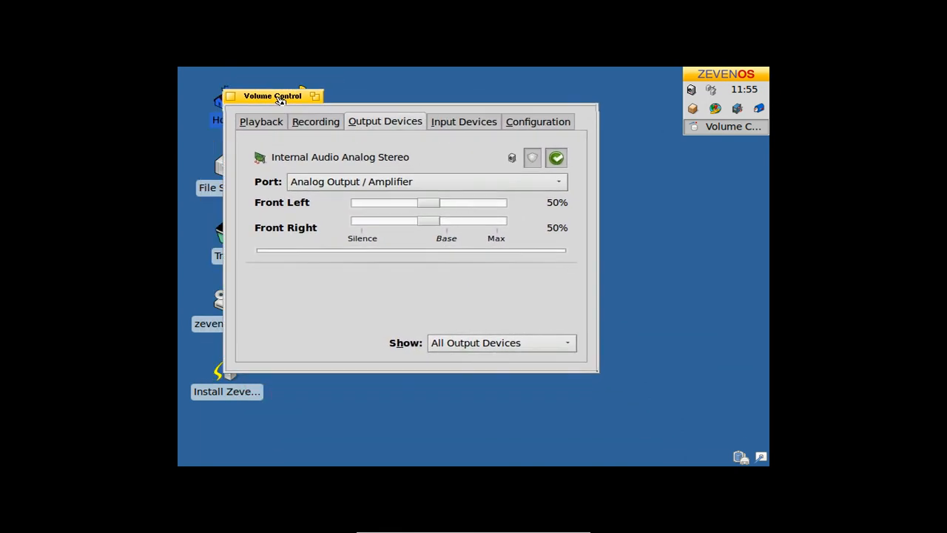
left_click_drag(272, 95, 336, 154)
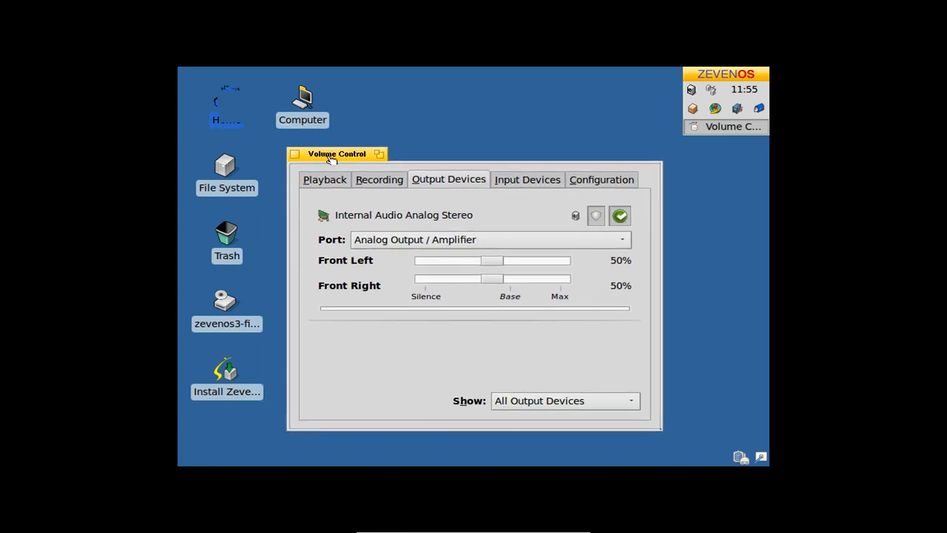
left_click_drag(336, 153, 323, 148)
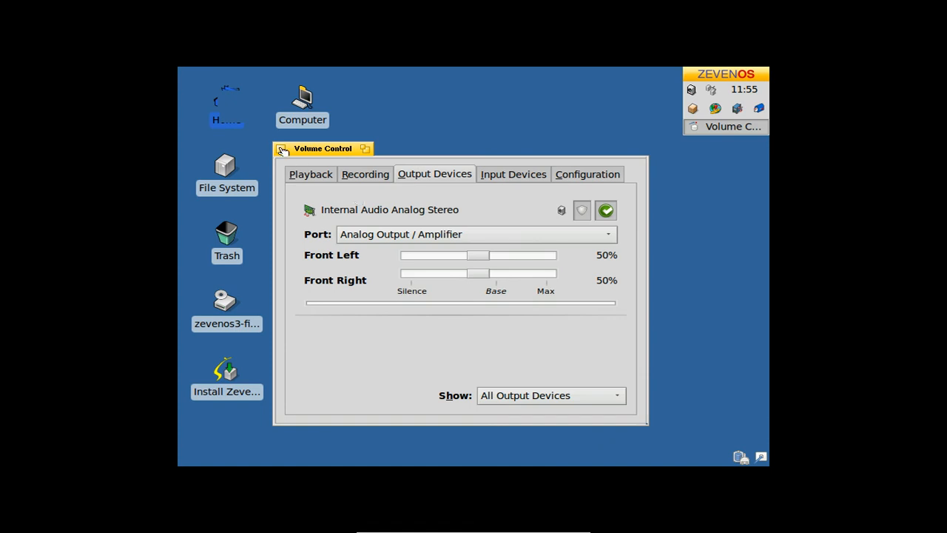
left_click(283, 150)
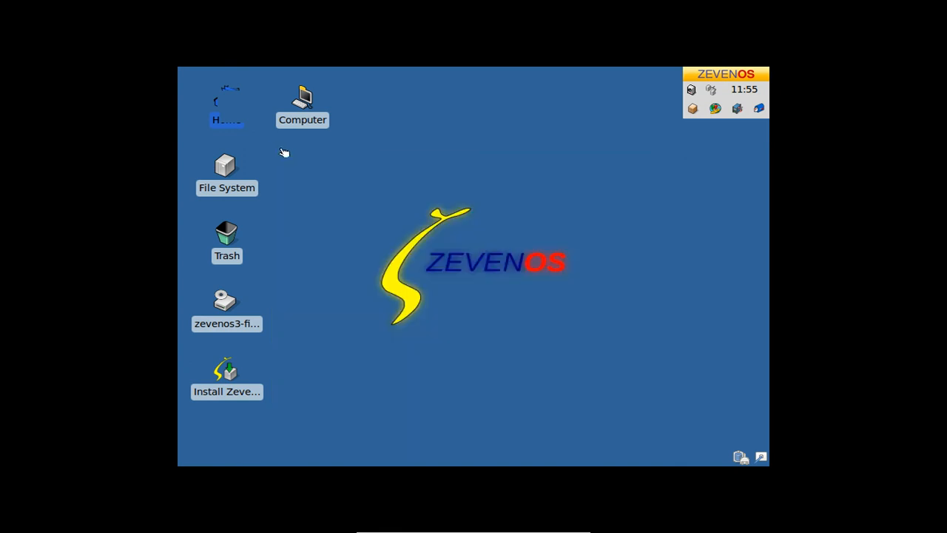
mouse_move(717, 78)
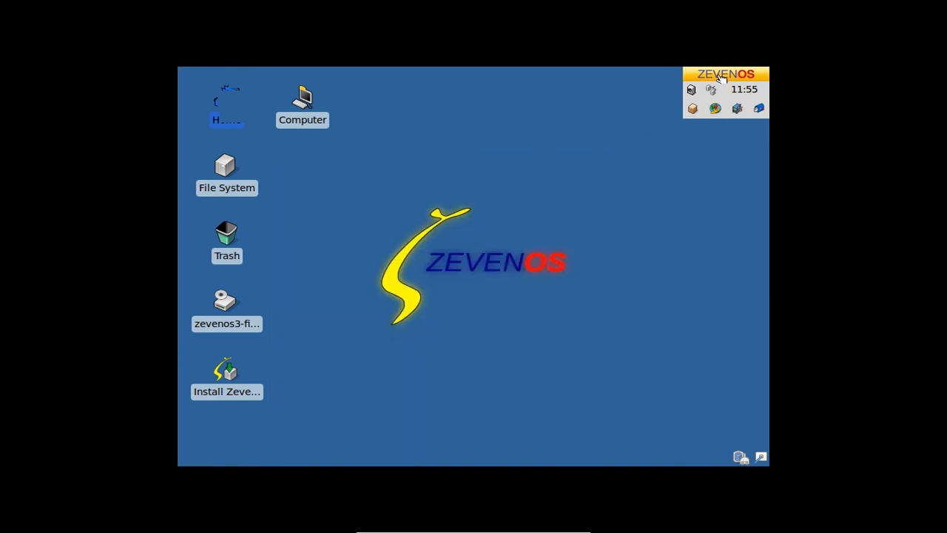
mouse_move(507, 249)
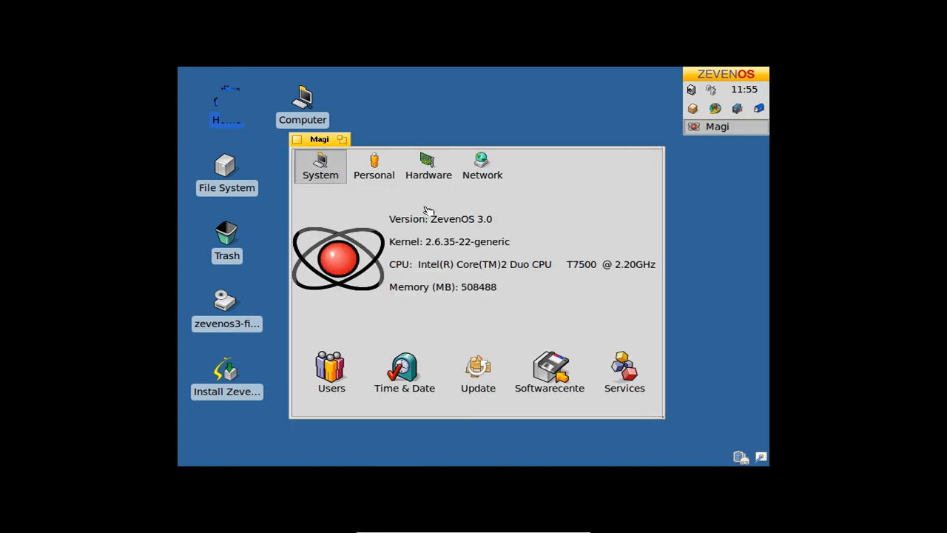
left_click(429, 164)
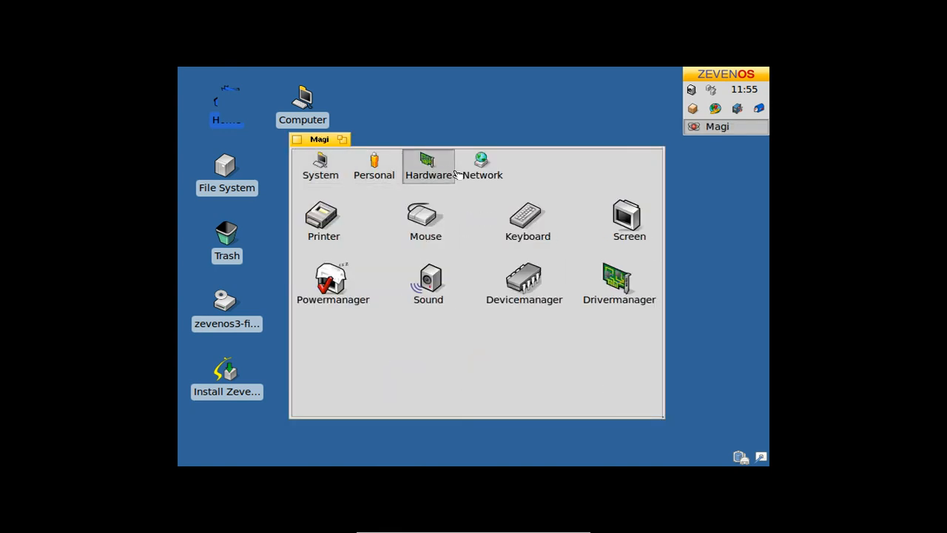
left_click(320, 164)
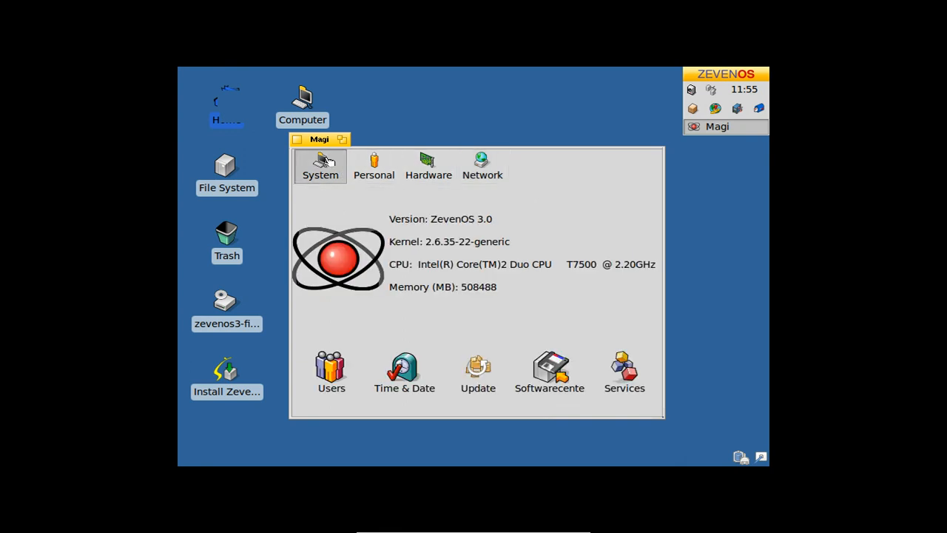
left_click(349, 139)
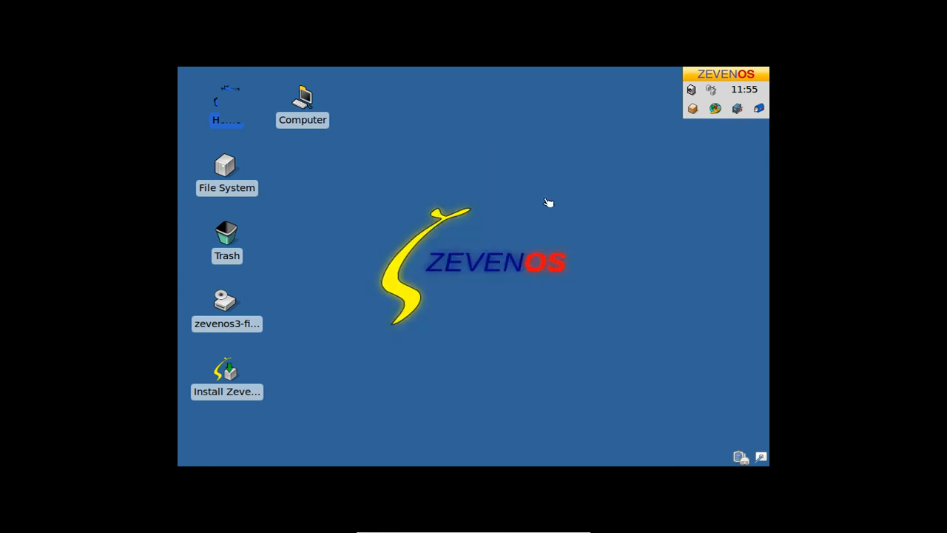
mouse_move(485, 243)
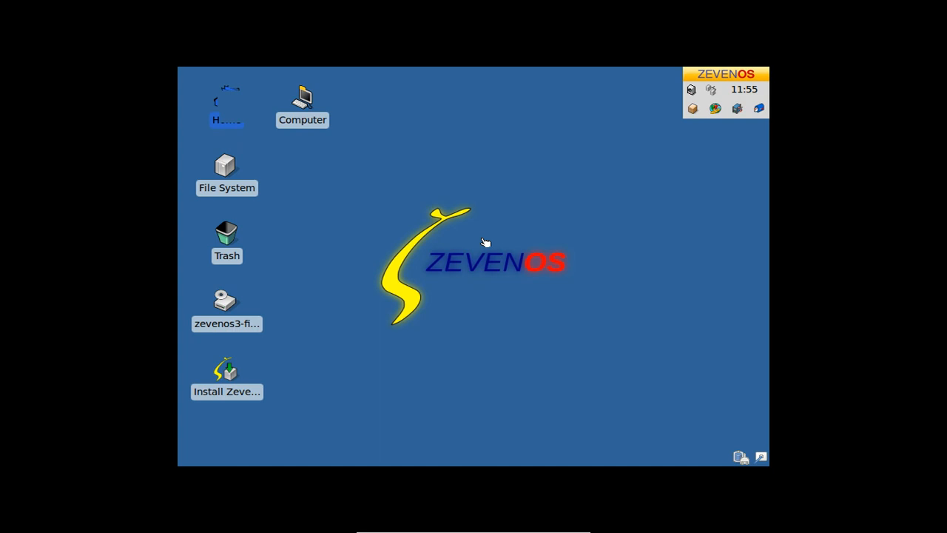